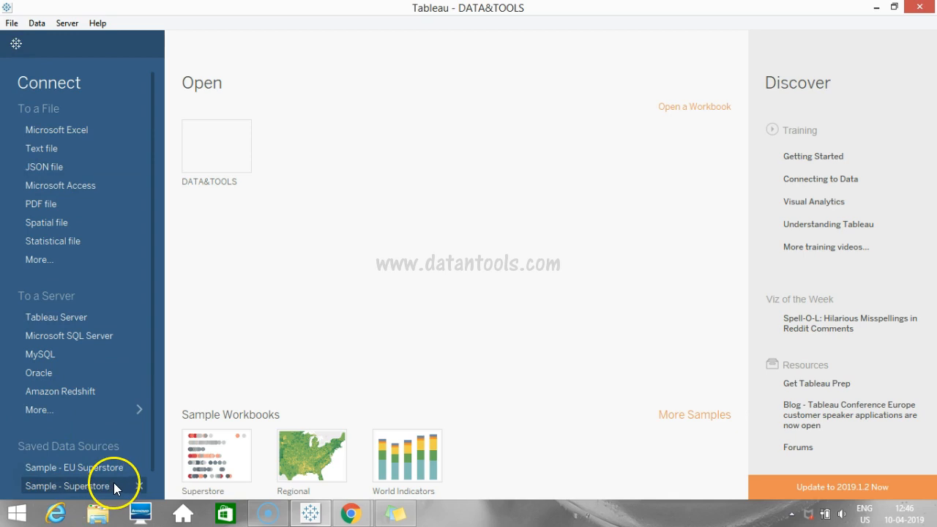
mouse_move(16, 44)
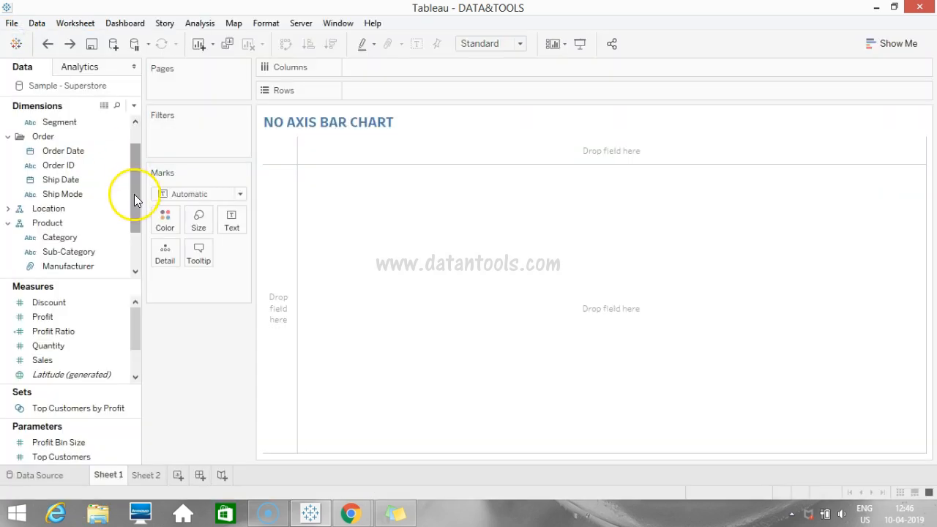
mouse_move(183, 334)
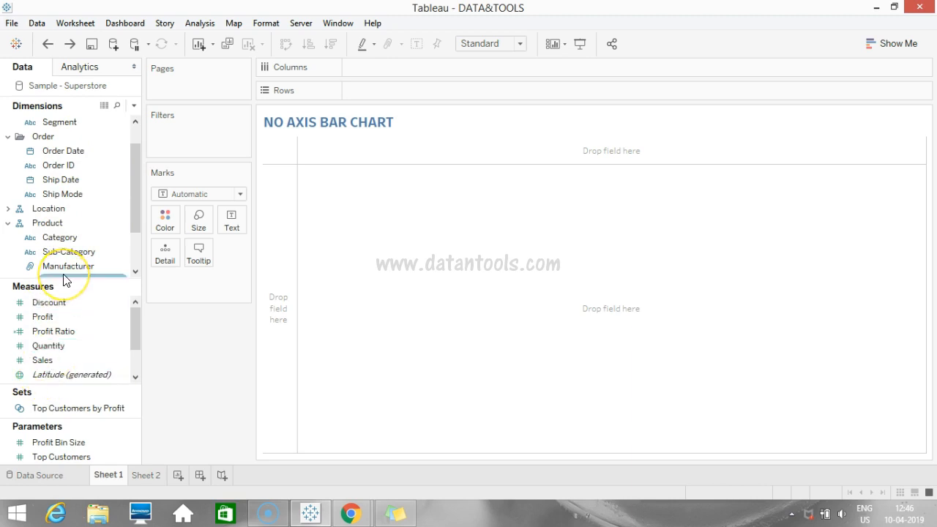
Place Sub-Category on Rows and size the marks by SUM(Sales).
click(66, 251)
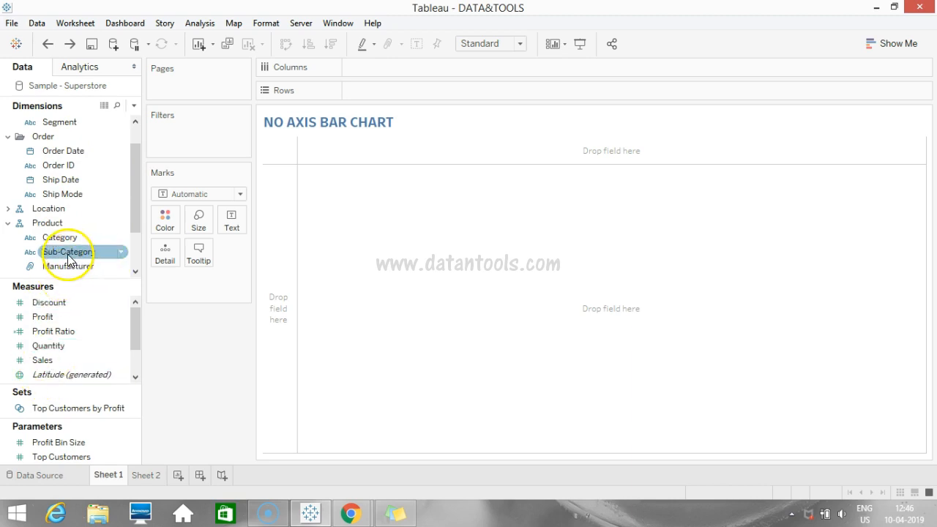
drag(67, 251, 408, 81)
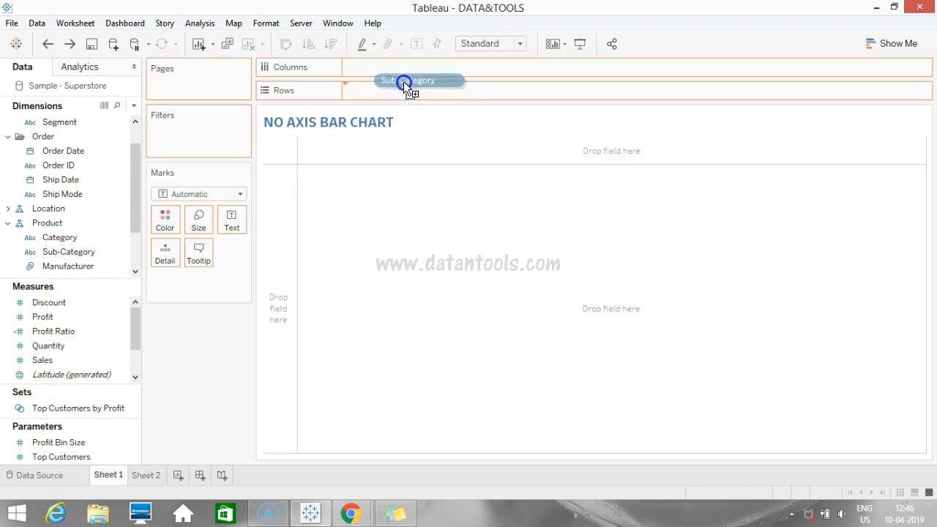
drag(406, 80, 394, 90)
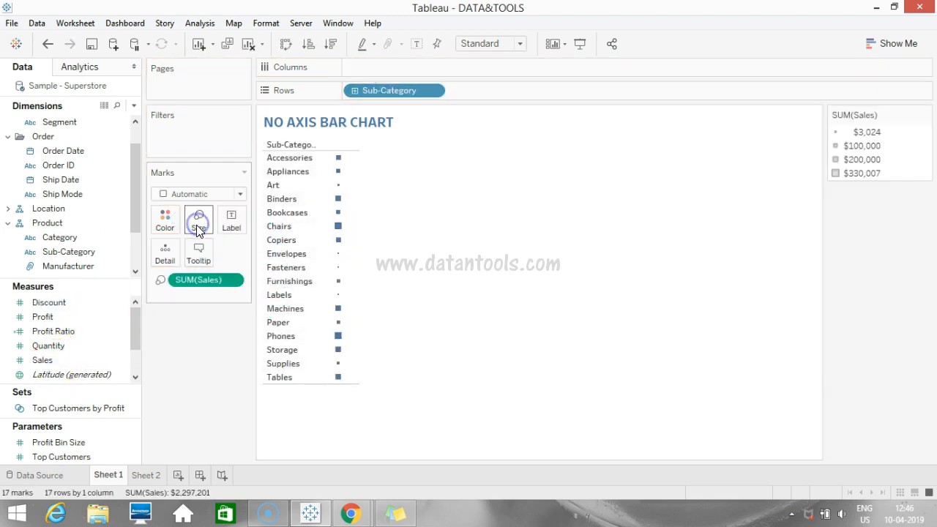
click(243, 194)
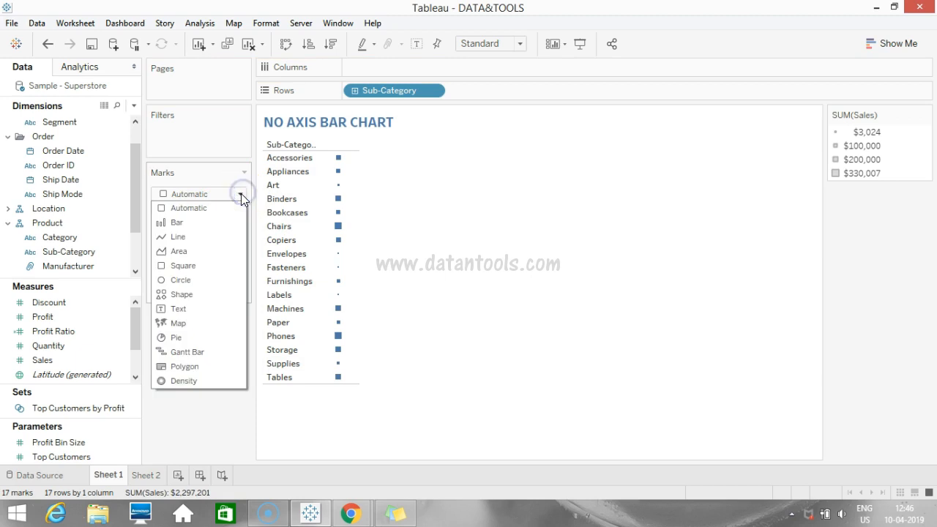
Change the mark type to Bar and set the view fit to Entire View.
click(178, 222)
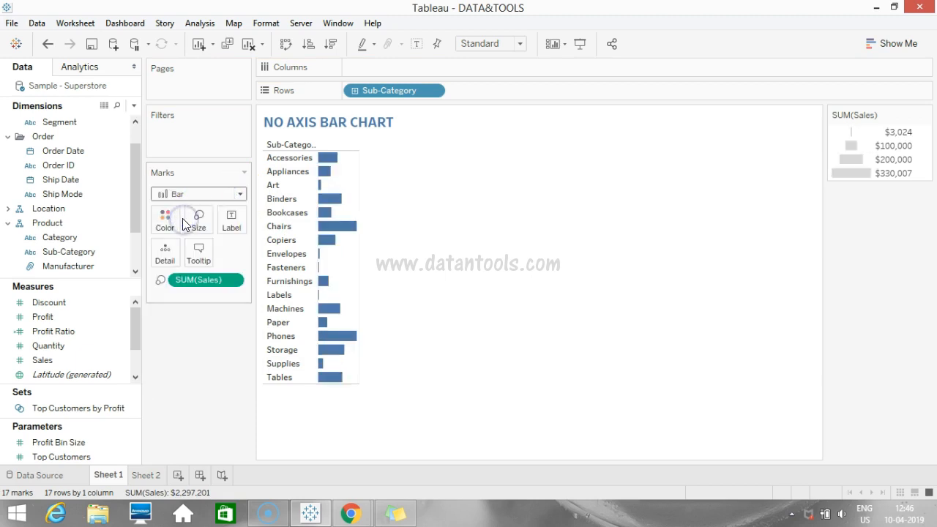
mouse_move(400, 394)
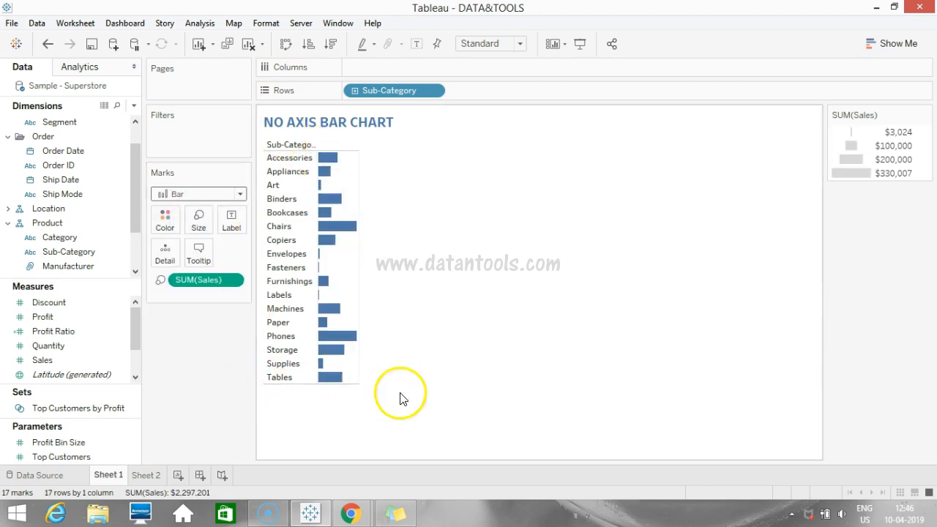
mouse_move(251, 396)
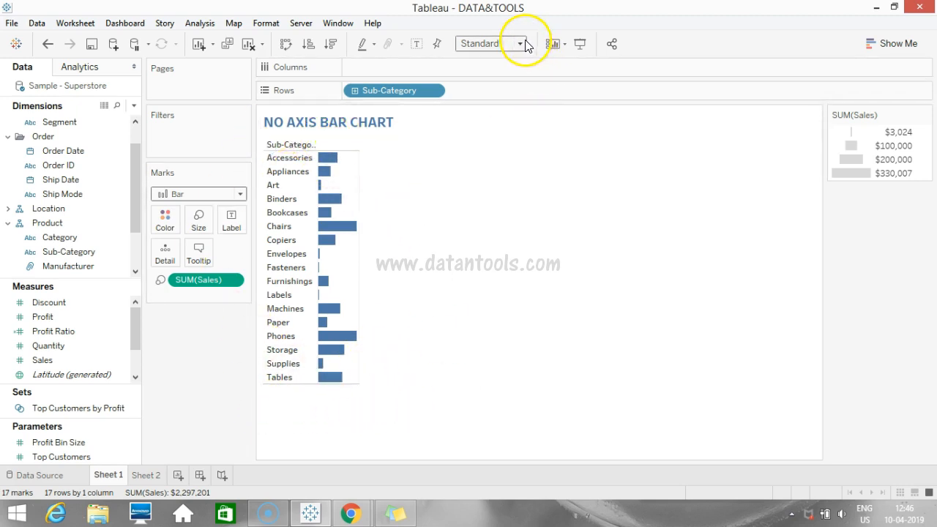
click(520, 43)
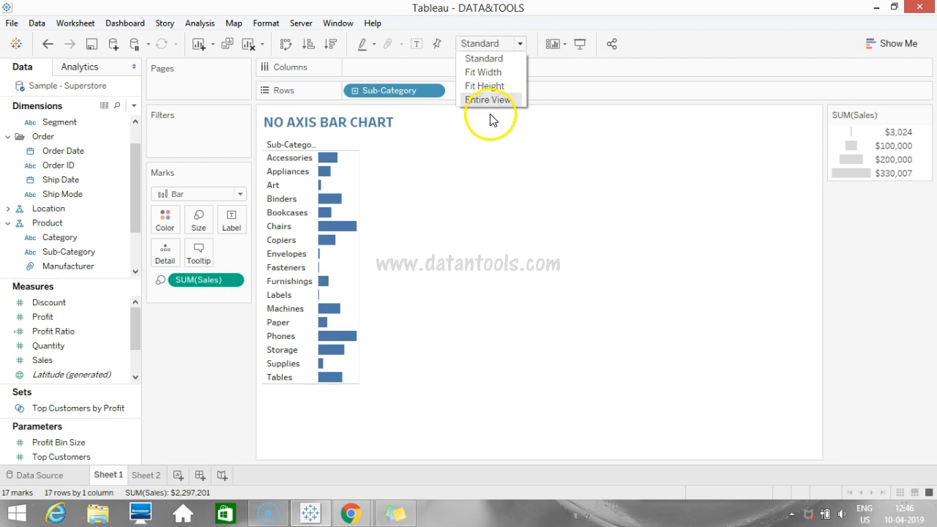
click(488, 99)
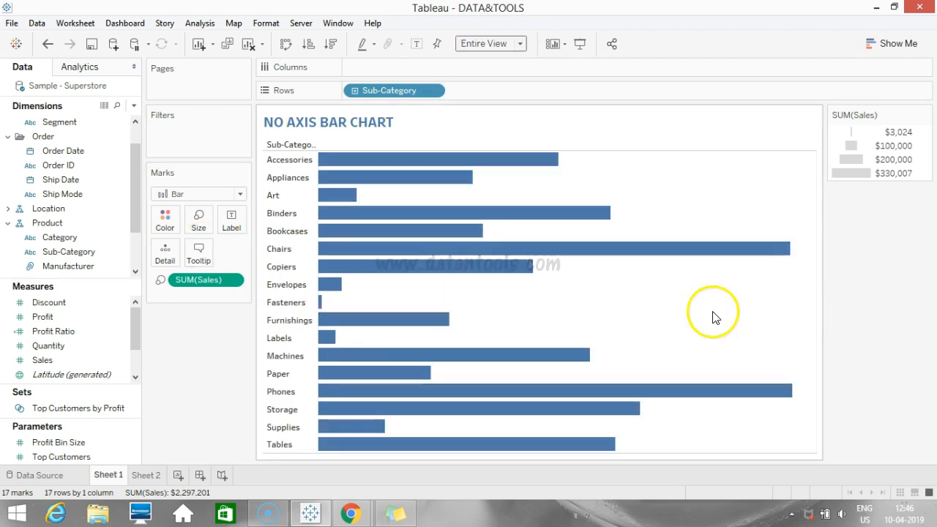
mouse_move(309, 44)
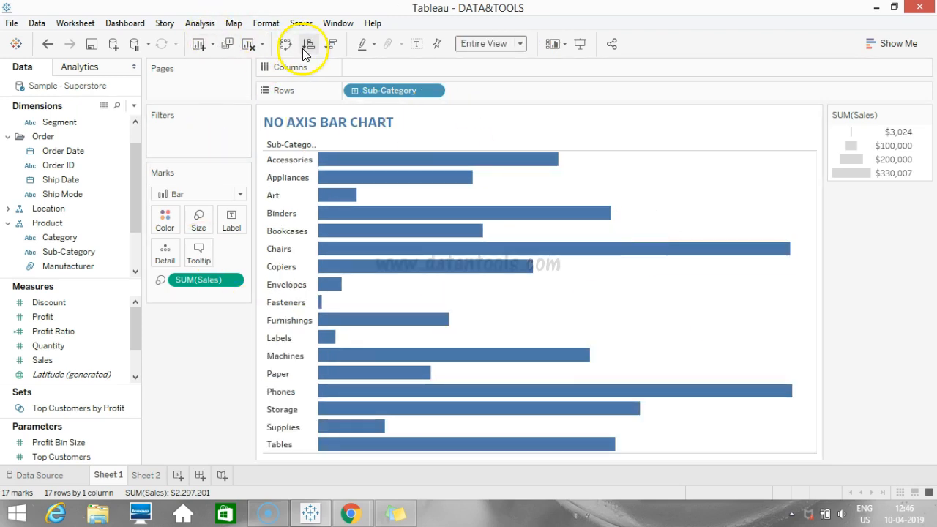
Sort the sub-category bars by sales in descending order, Phones and Chairs on top.
click(332, 44)
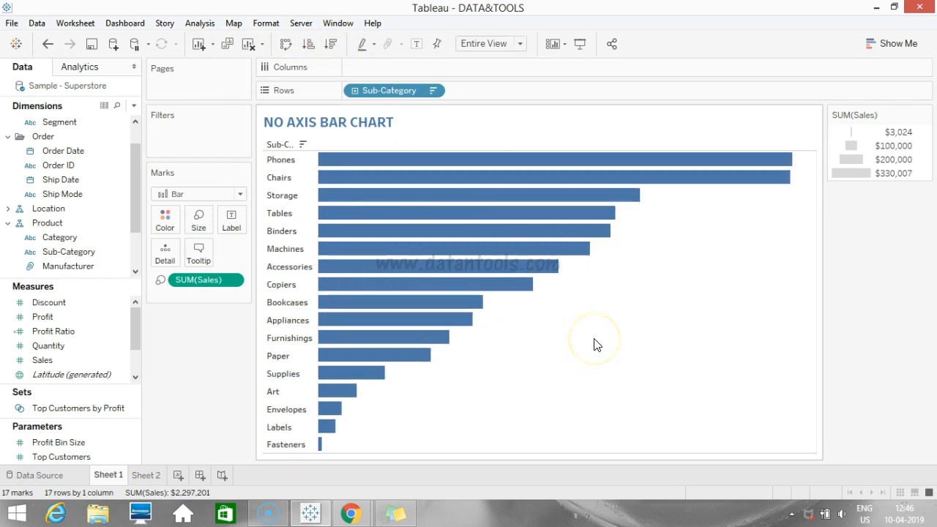
mouse_move(597, 344)
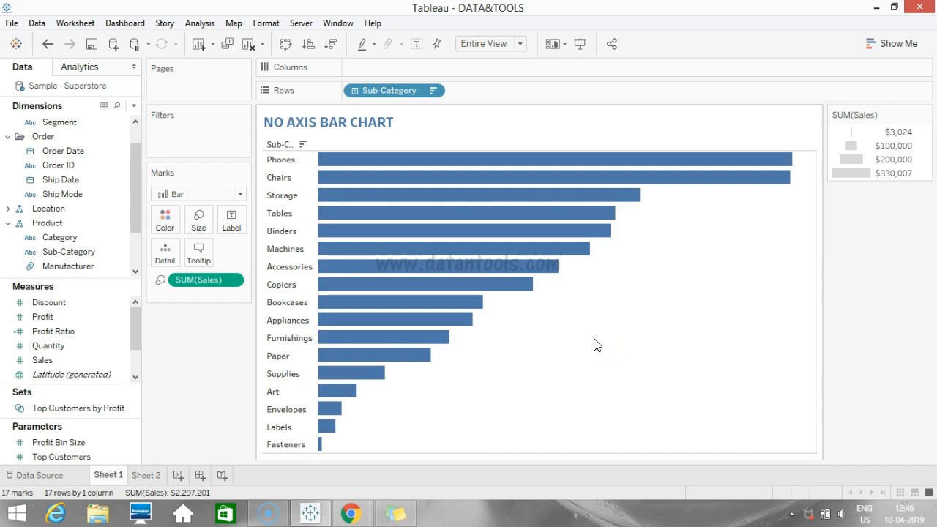
mouse_move(549, 160)
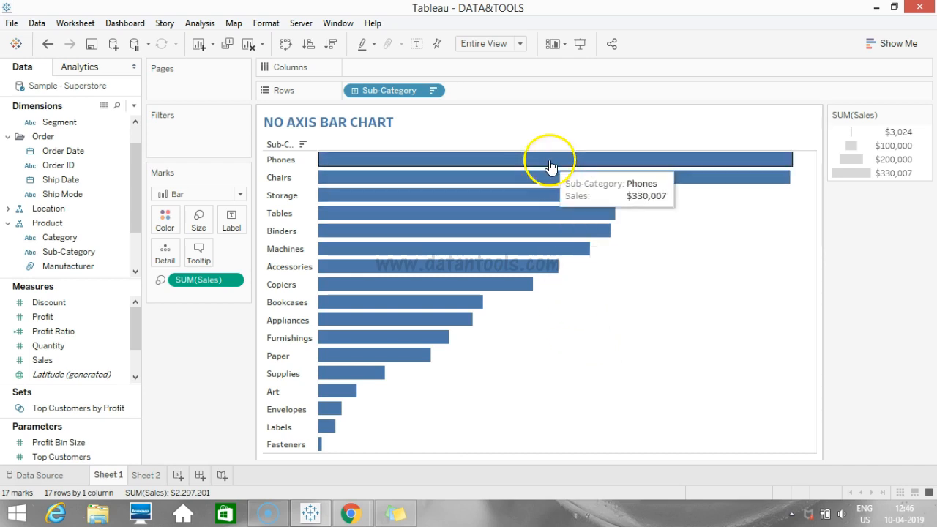
click(545, 159)
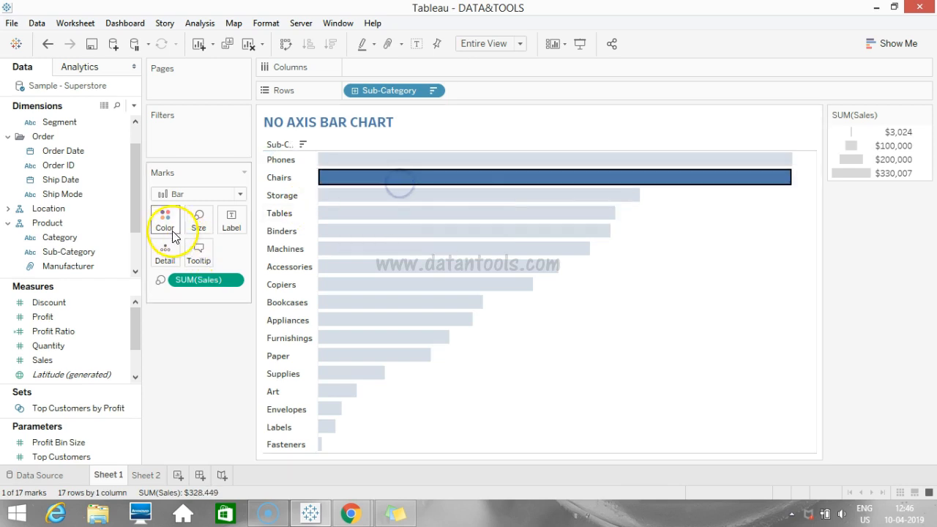
Color all sales bars orange and clear the selection.
click(165, 220)
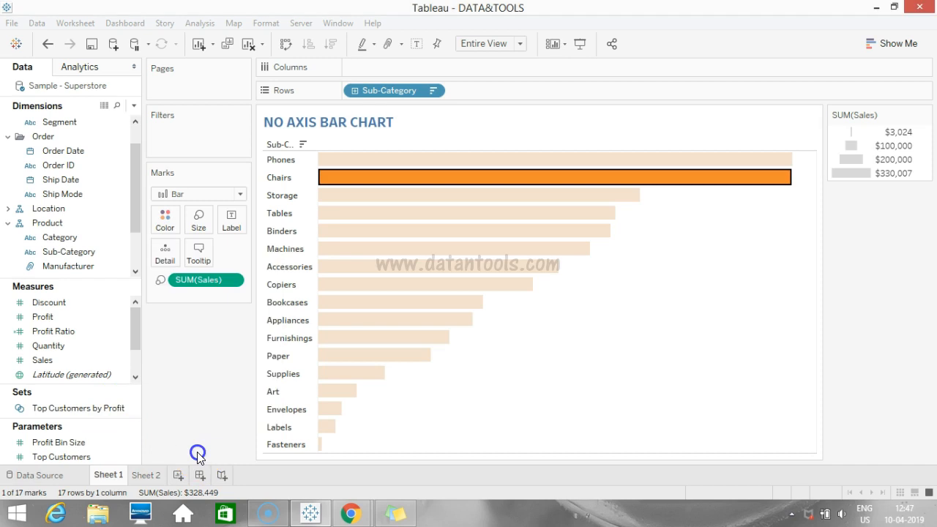
click(598, 359)
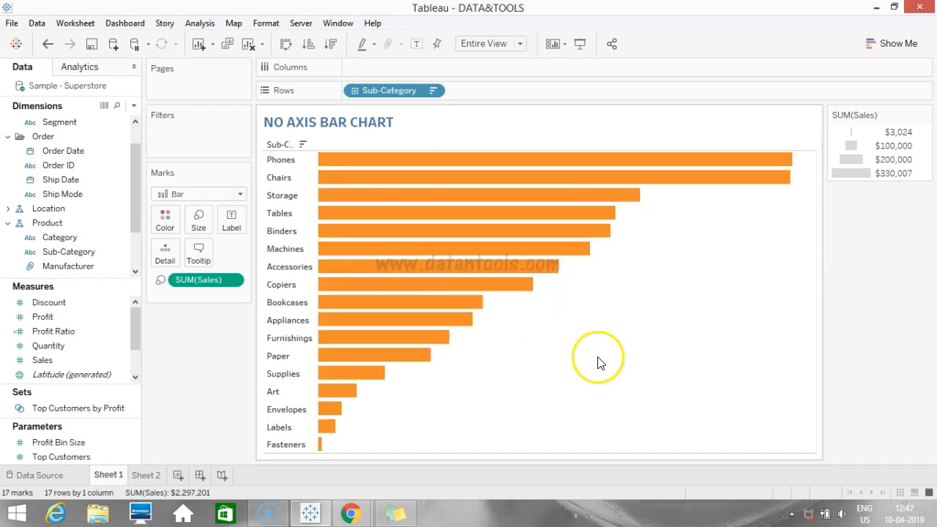
mouse_move(886, 134)
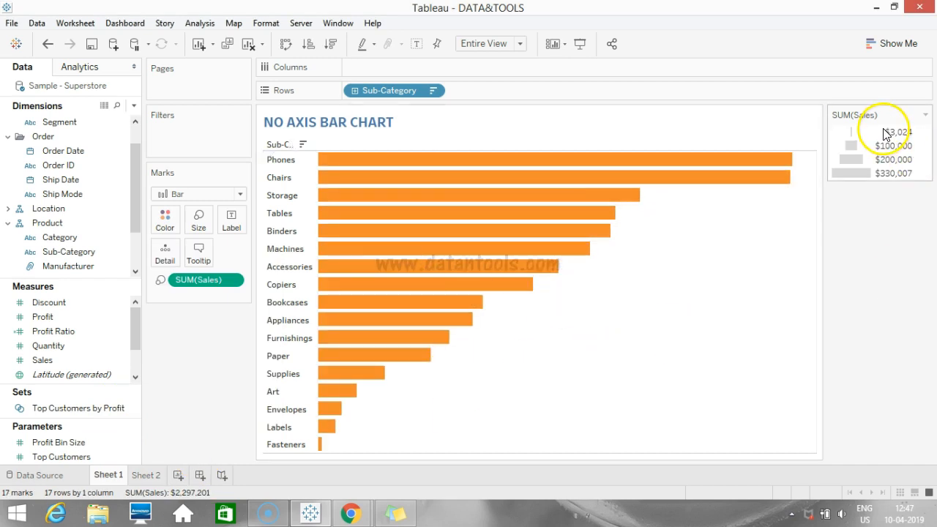
mouse_move(919, 143)
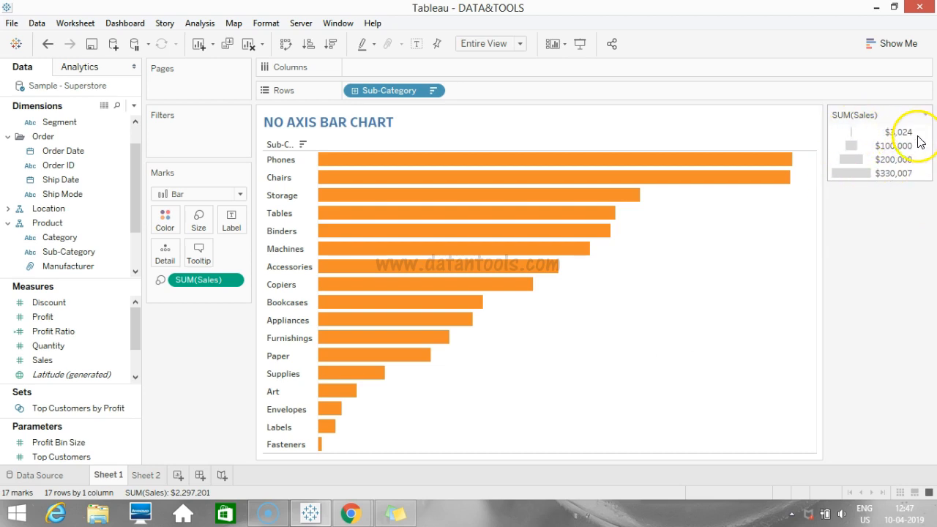
mouse_move(379, 177)
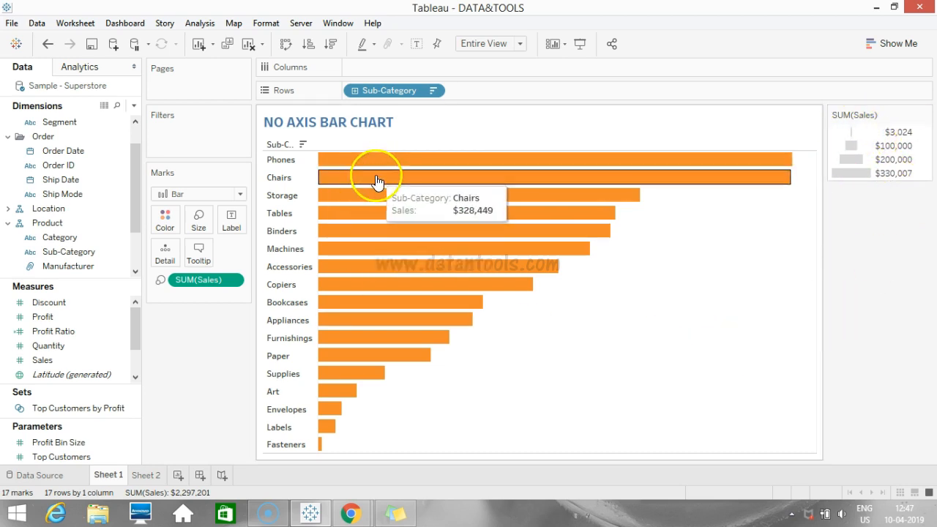
mouse_move(699, 163)
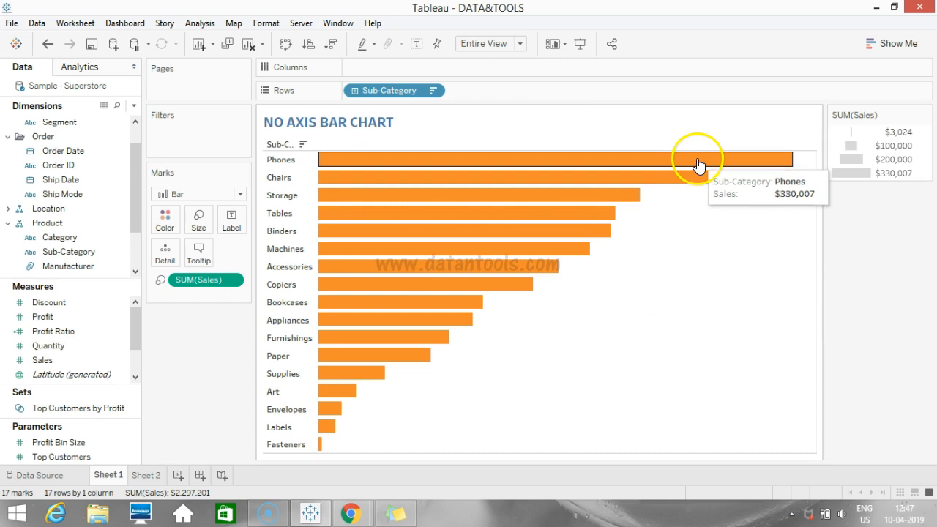
mouse_move(683, 343)
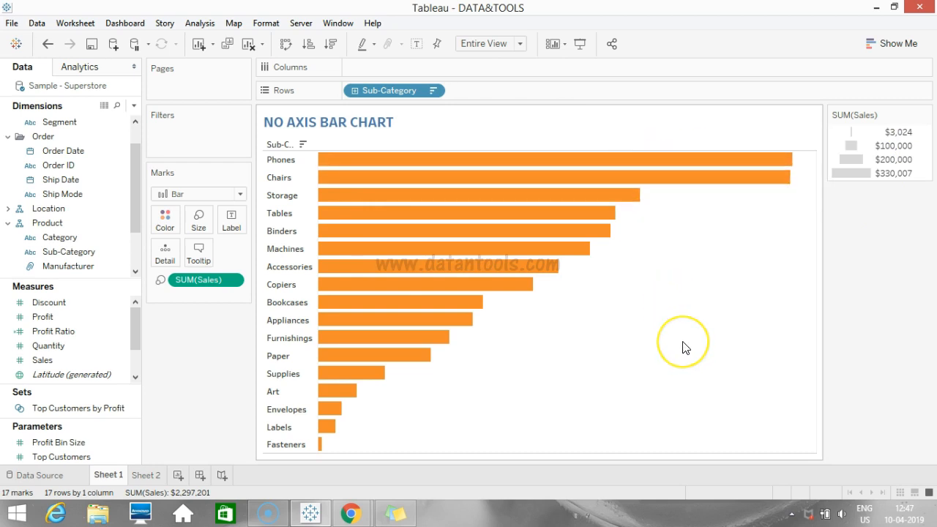
mouse_move(685, 347)
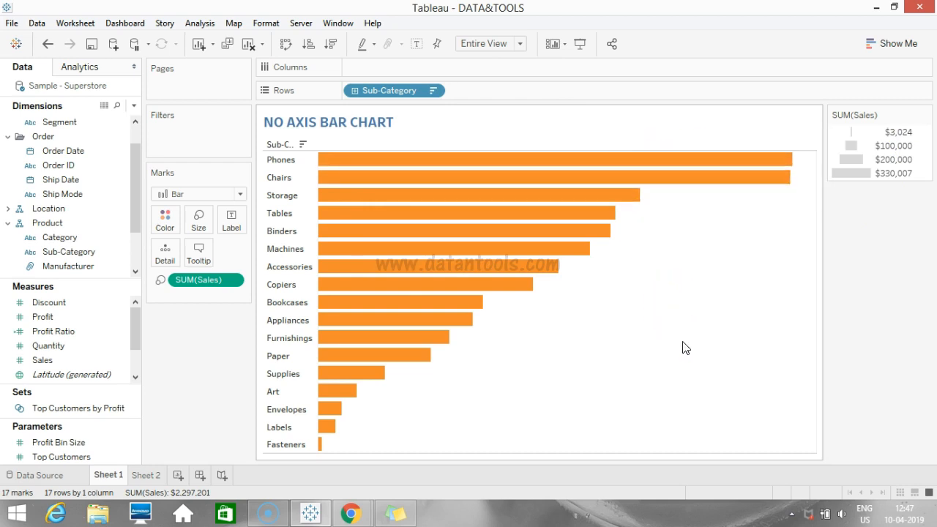